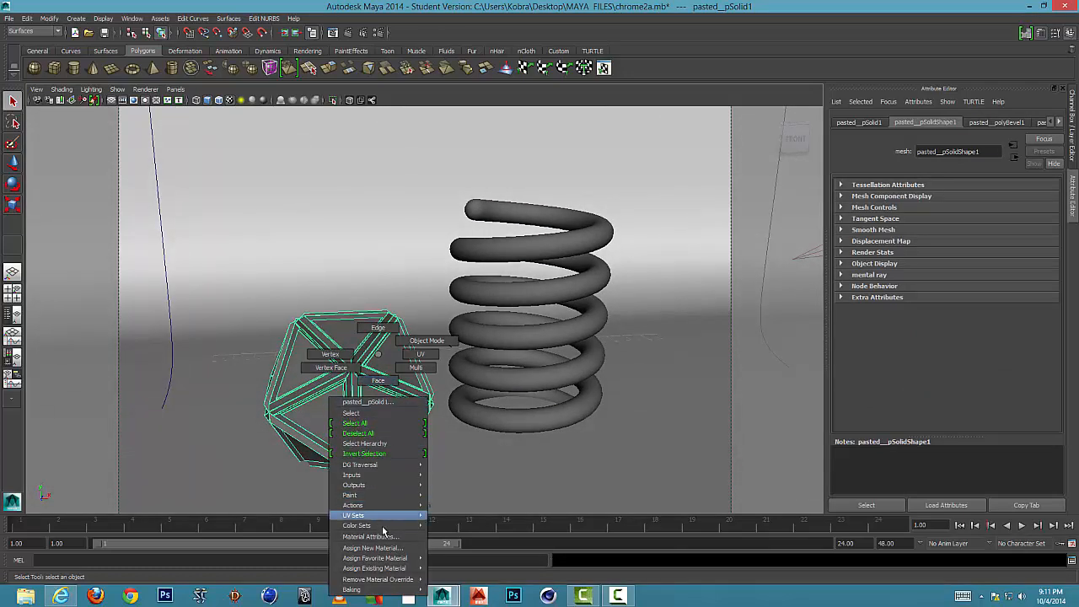
Assign a new mia_material_x shader to the icosahedron from the Assign New Material list
{"action": "left_click", "coordinate": [371, 548]}
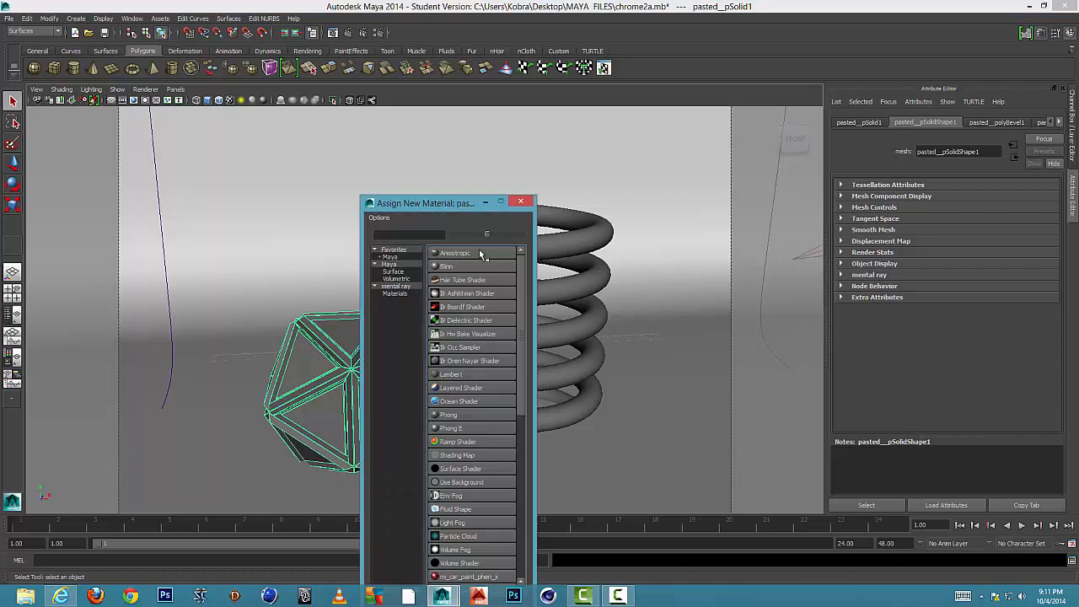
{"action": "left_click_drag", "start_coordinate": [425, 202], "coordinate": [590, 111]}
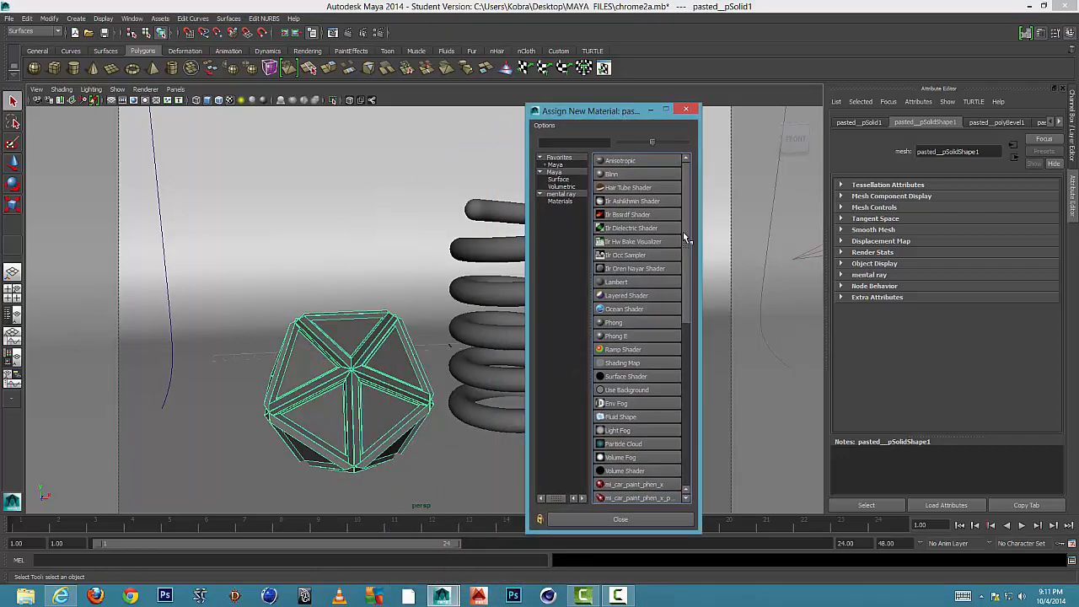
{"action": "scroll", "scroll_direction": "down", "scroll_amount": 3}
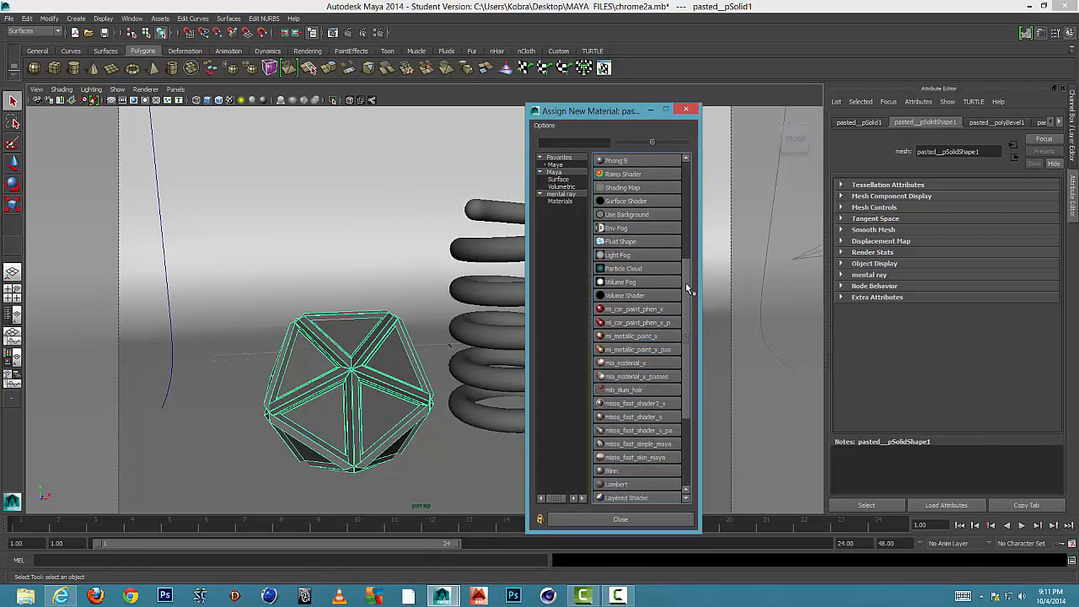
{"action": "scroll", "scroll_direction": "down", "scroll_amount": 3}
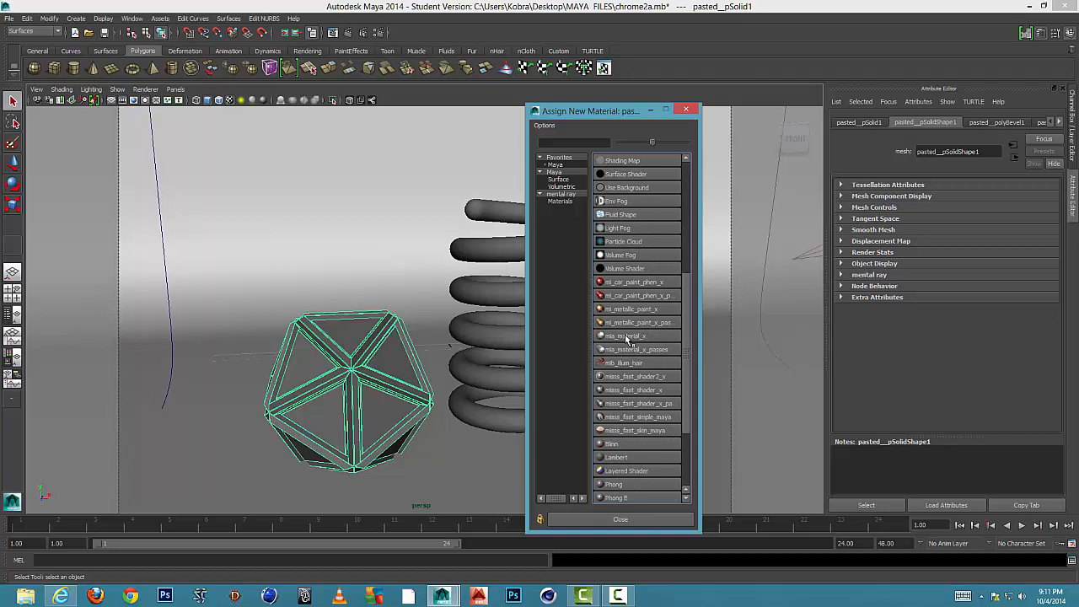
{"action": "left_click", "coordinate": [624, 336]}
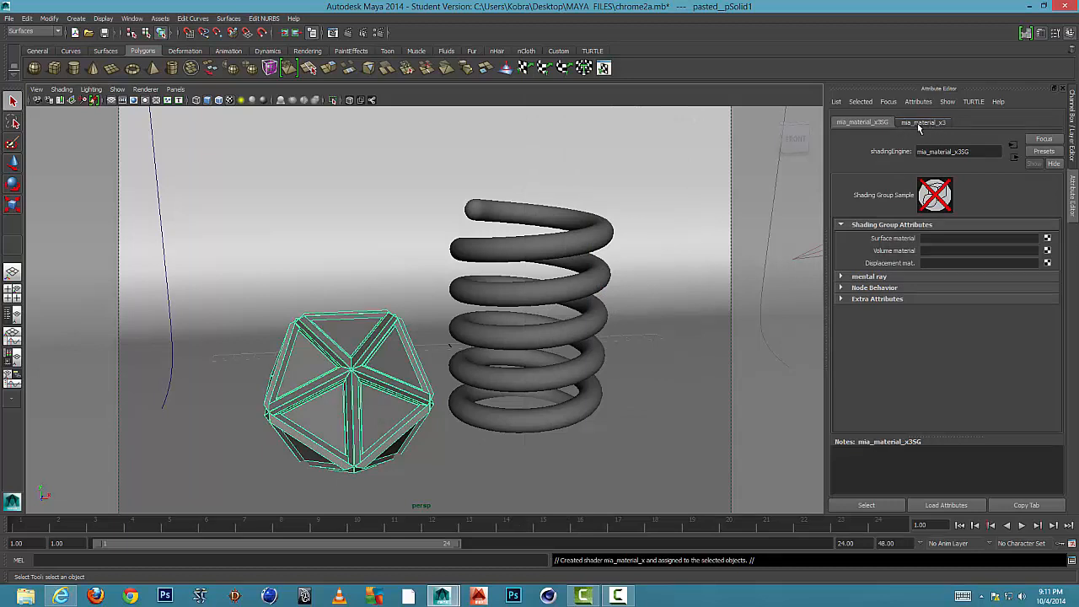
Show the mia_material_x3 settings and bring up its presets list for the Chrome preset
{"action": "left_click", "coordinate": [924, 122]}
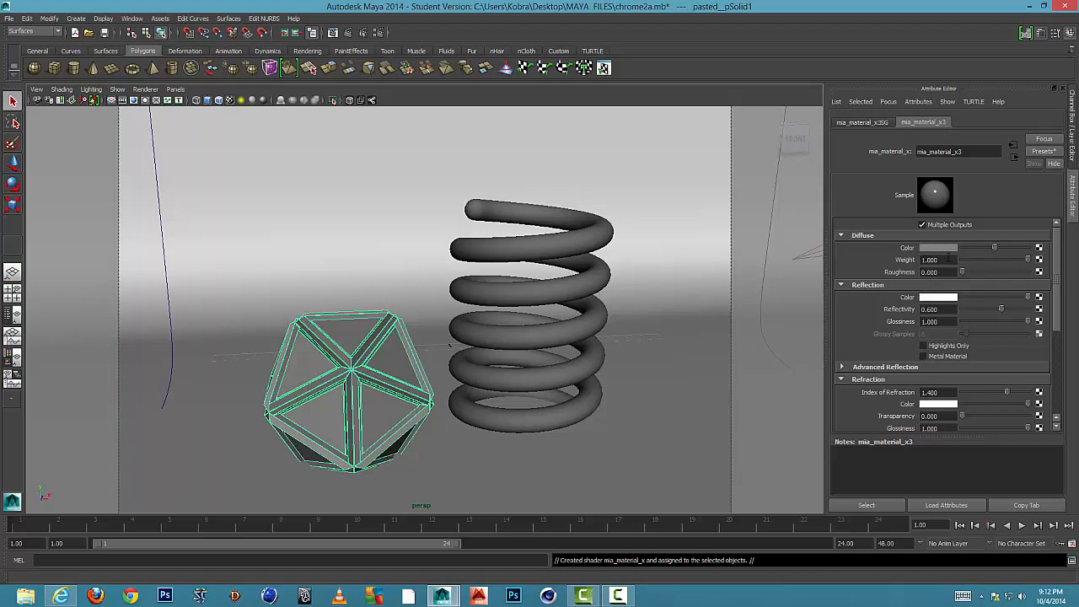
{"action": "left_click", "coordinate": [1043, 152]}
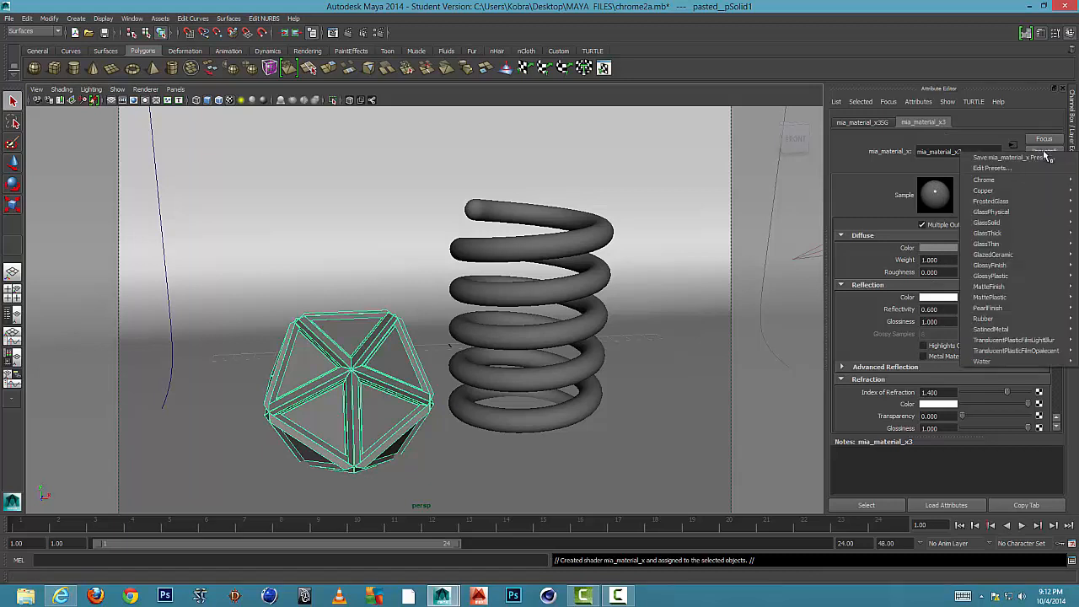
{"action": "mouse_move", "coordinate": [983, 189]}
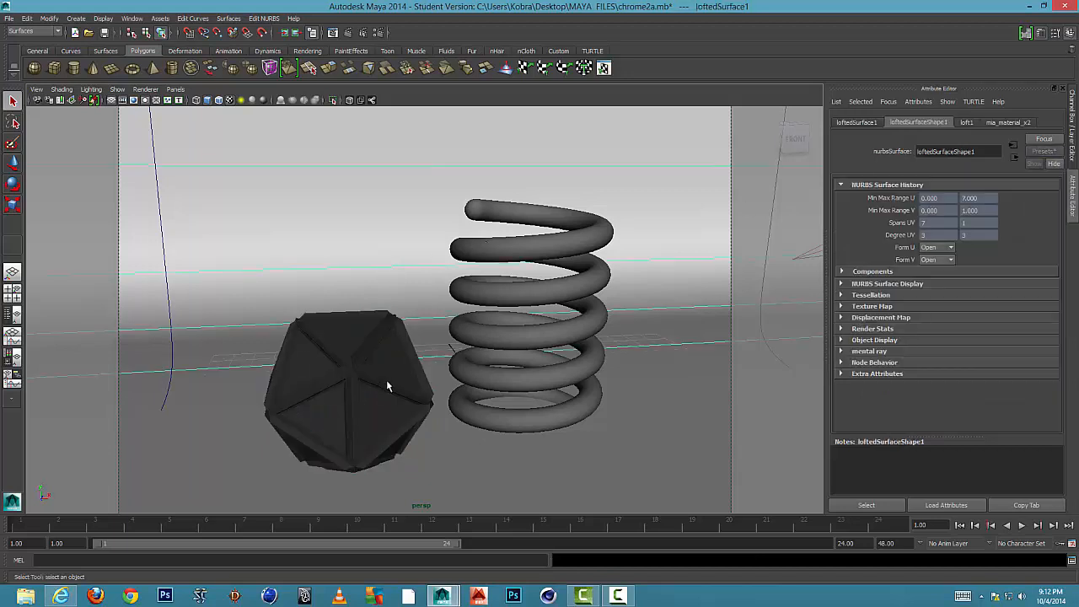
Select the coil spring and assign it a new mia_material_x4 shader
{"action": "left_click", "coordinate": [346, 392]}
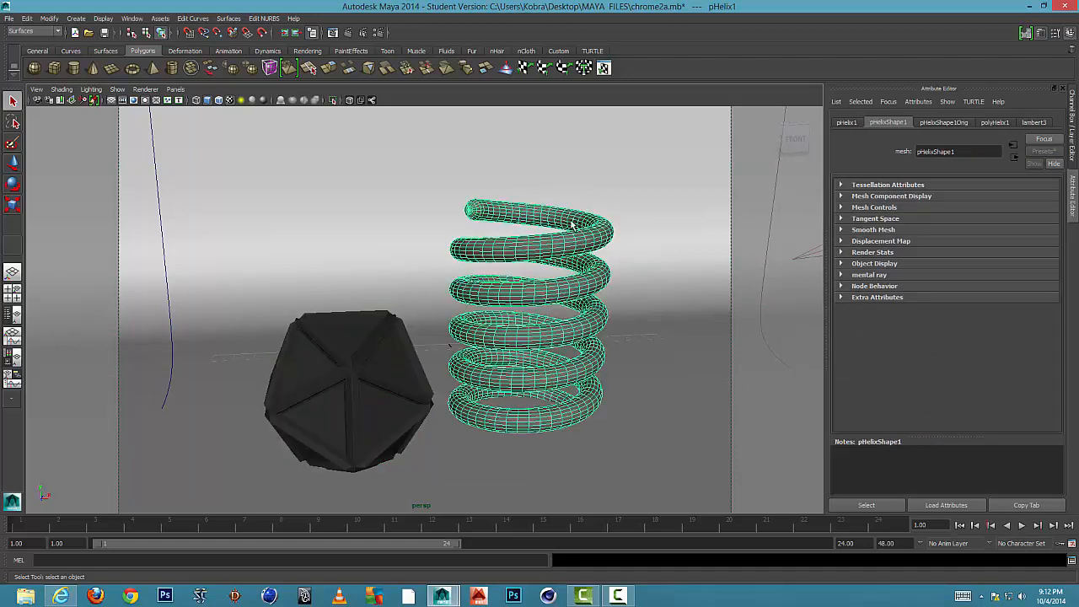
{"action": "mouse_move", "coordinate": [572, 226]}
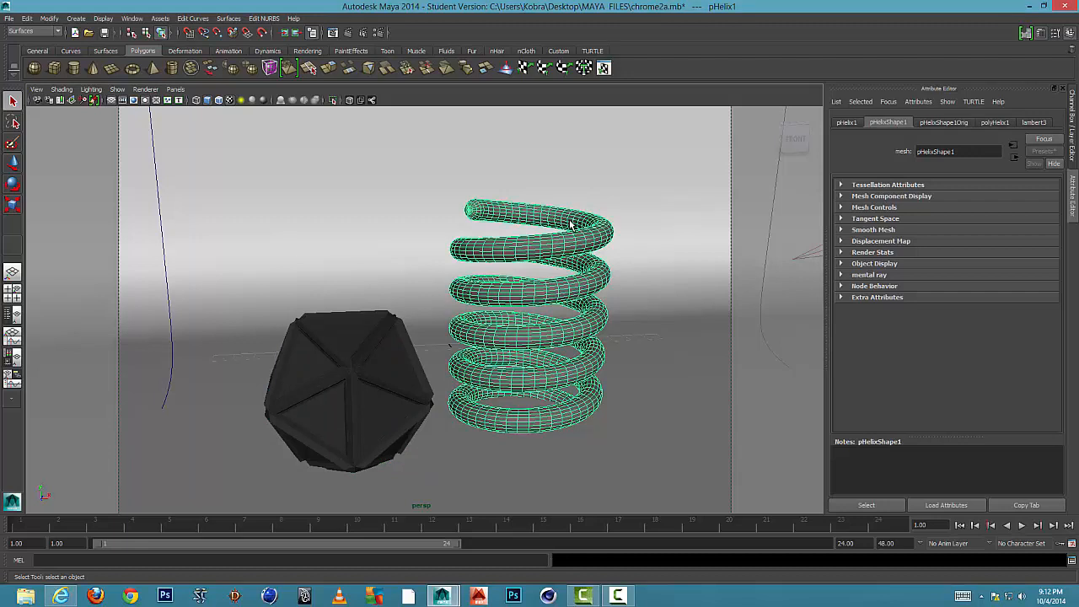
{"action": "right_click", "coordinate": [569, 223]}
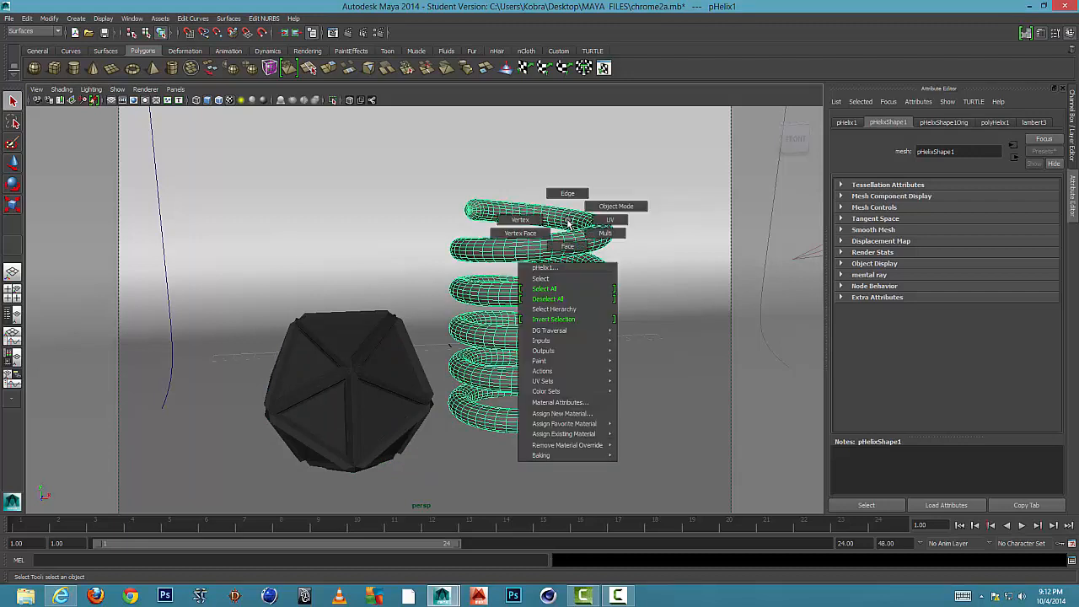
{"action": "left_click", "coordinate": [564, 413]}
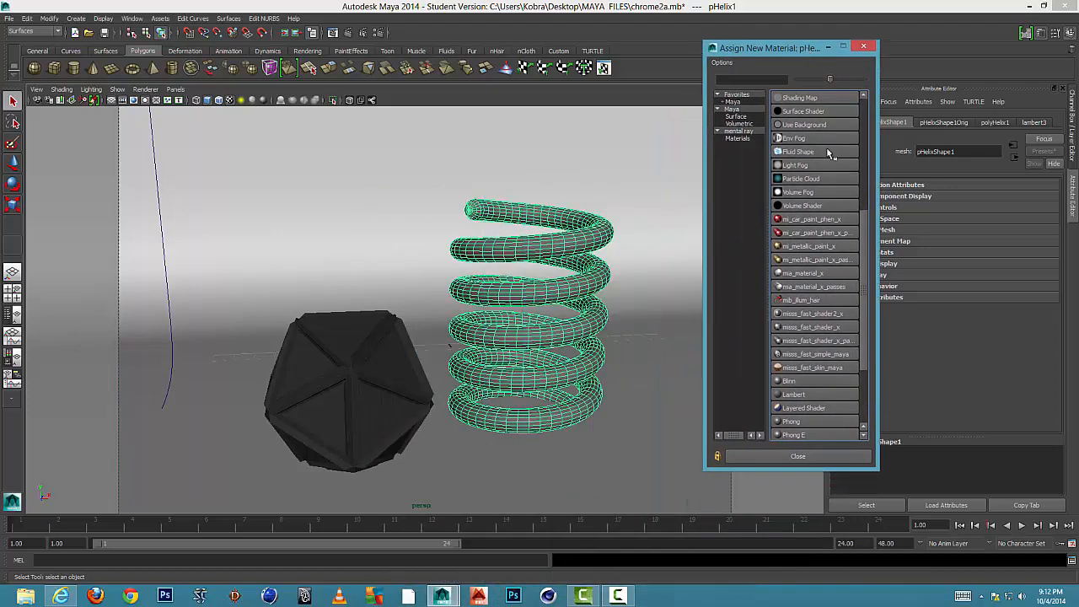
{"action": "scroll", "scroll_direction": "down", "scroll_amount": 3}
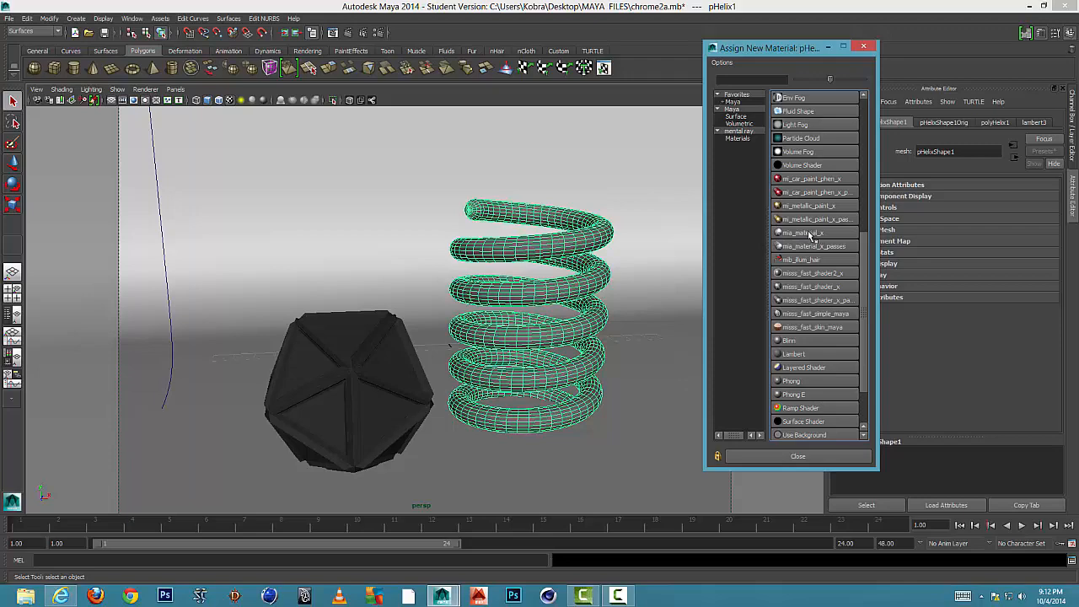
{"action": "double_click", "coordinate": [802, 233]}
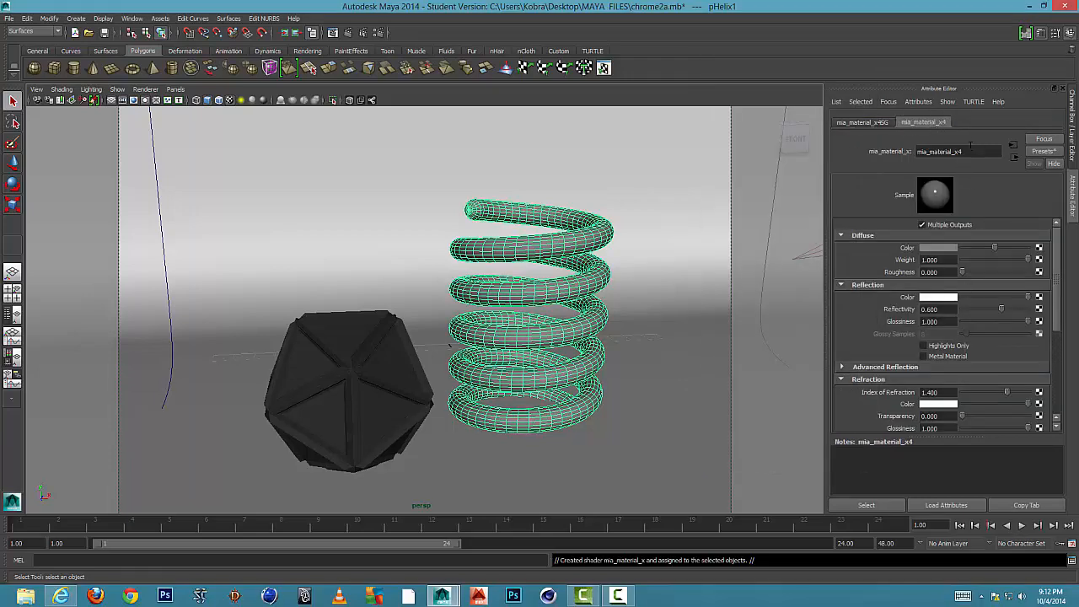
Replace the spring's mia_material_x4 settings with the Chrome preset
{"action": "left_click", "coordinate": [1044, 151]}
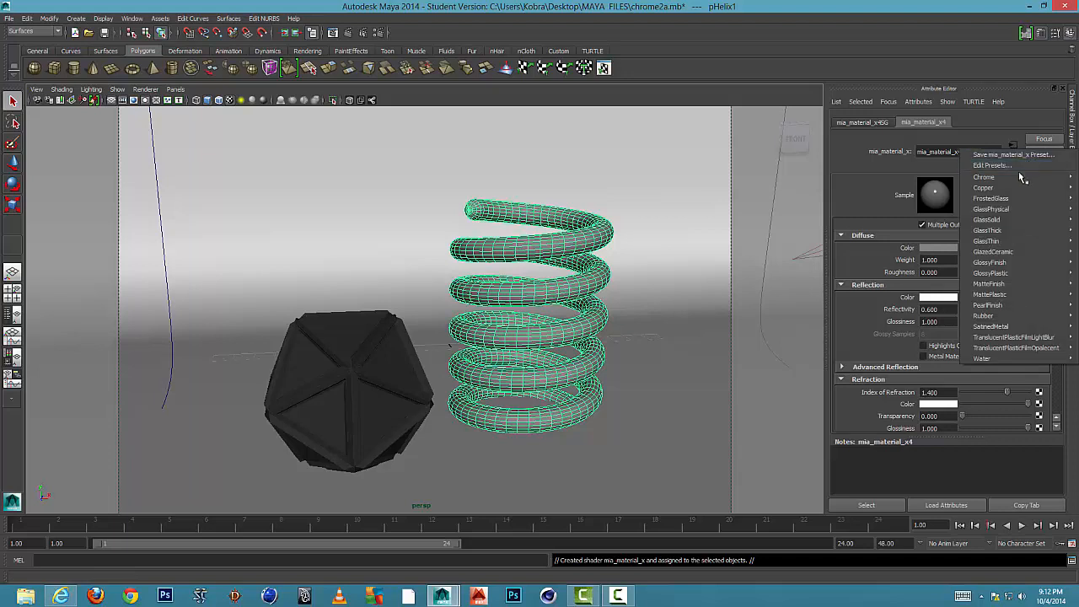
{"action": "mouse_move", "coordinate": [991, 199]}
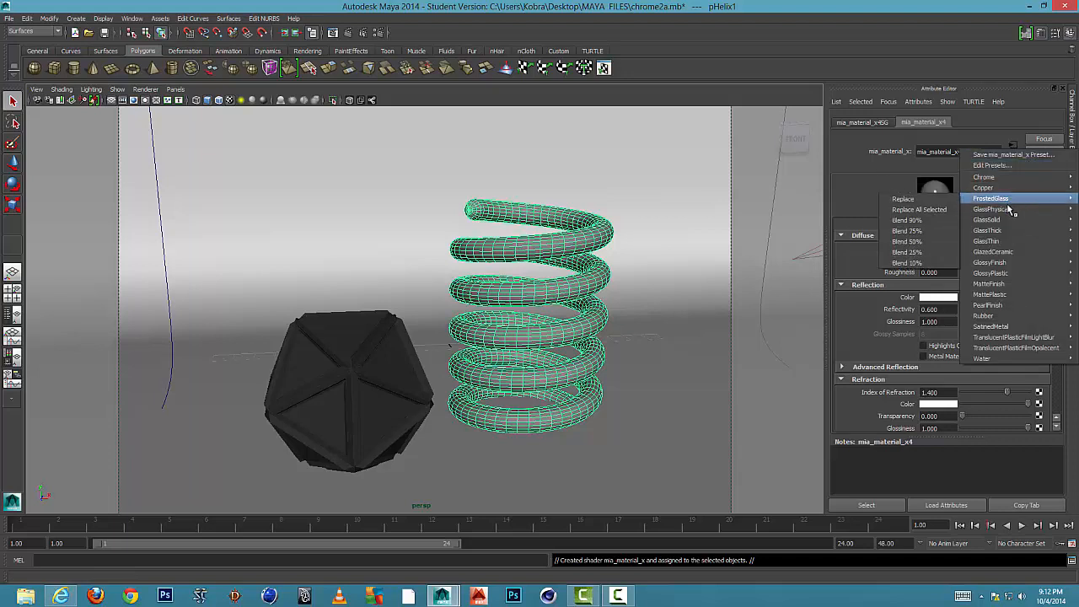
{"action": "mouse_move", "coordinate": [987, 229]}
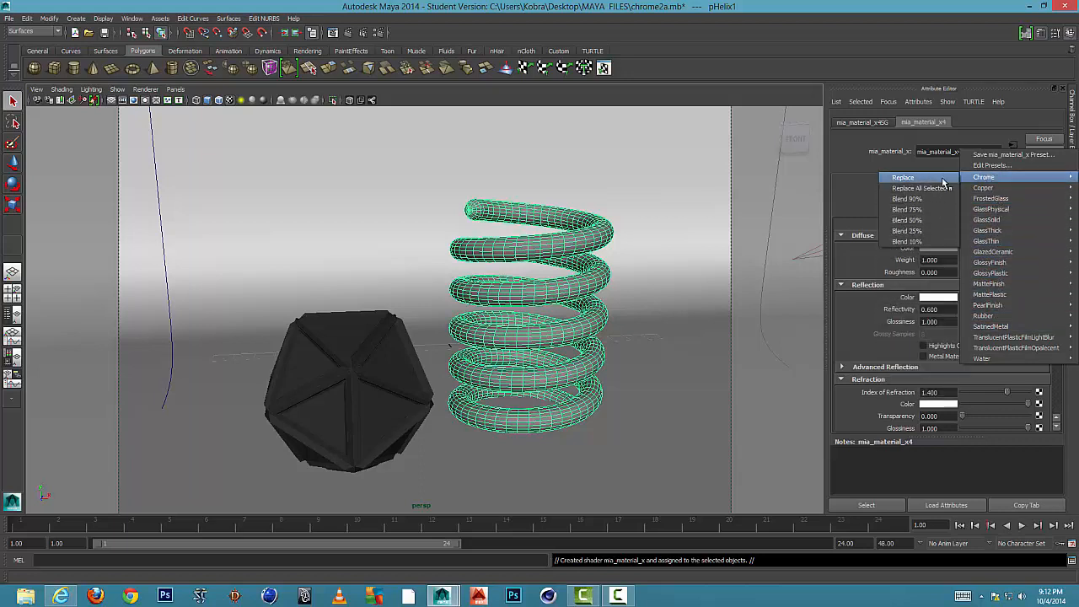
{"action": "left_click", "coordinate": [984, 177]}
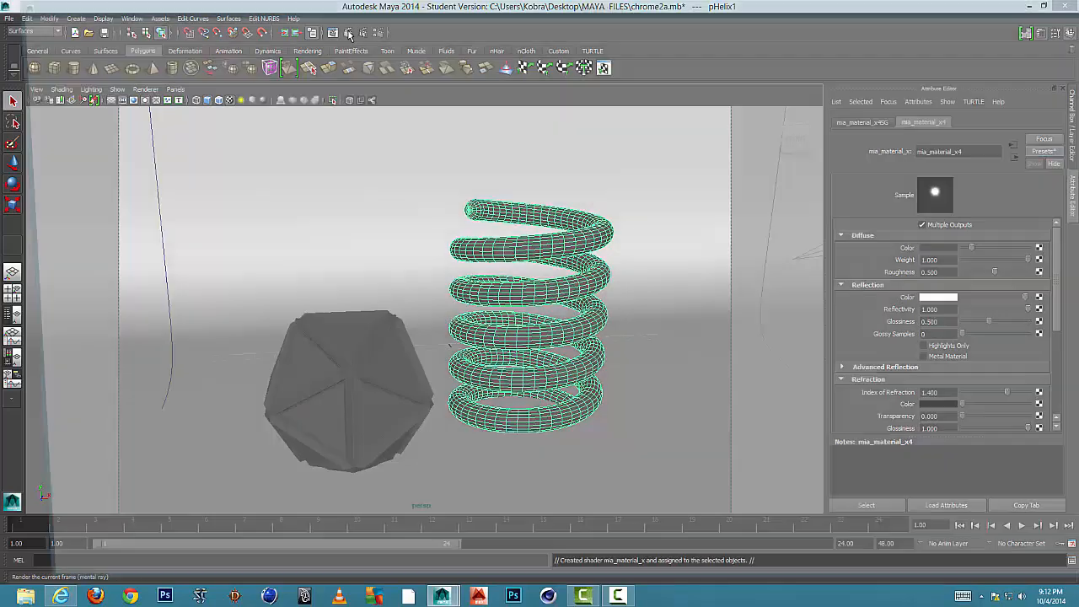
Render the current frame in mental ray, showing both objects as reflective chrome
{"action": "left_click", "coordinate": [349, 32]}
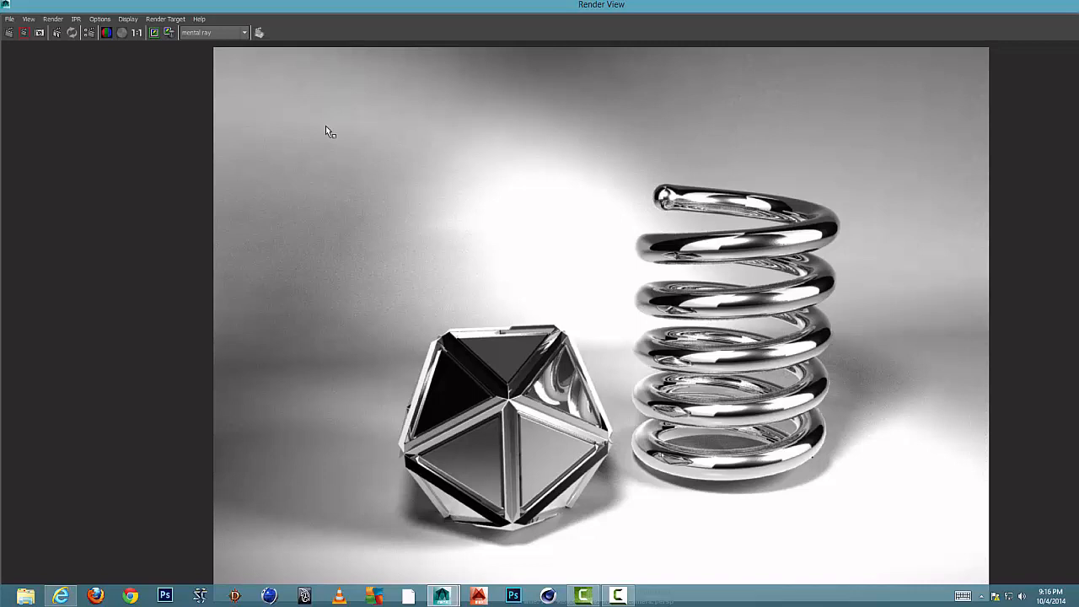
{"action": "mouse_move", "coordinate": [609, 226]}
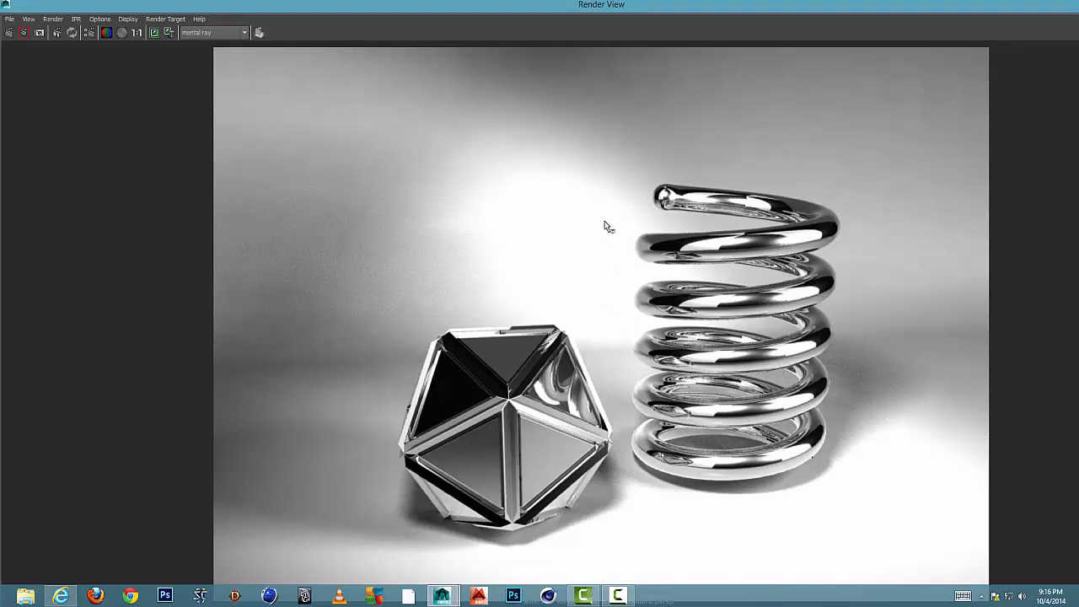
{"action": "mouse_move", "coordinate": [742, 268]}
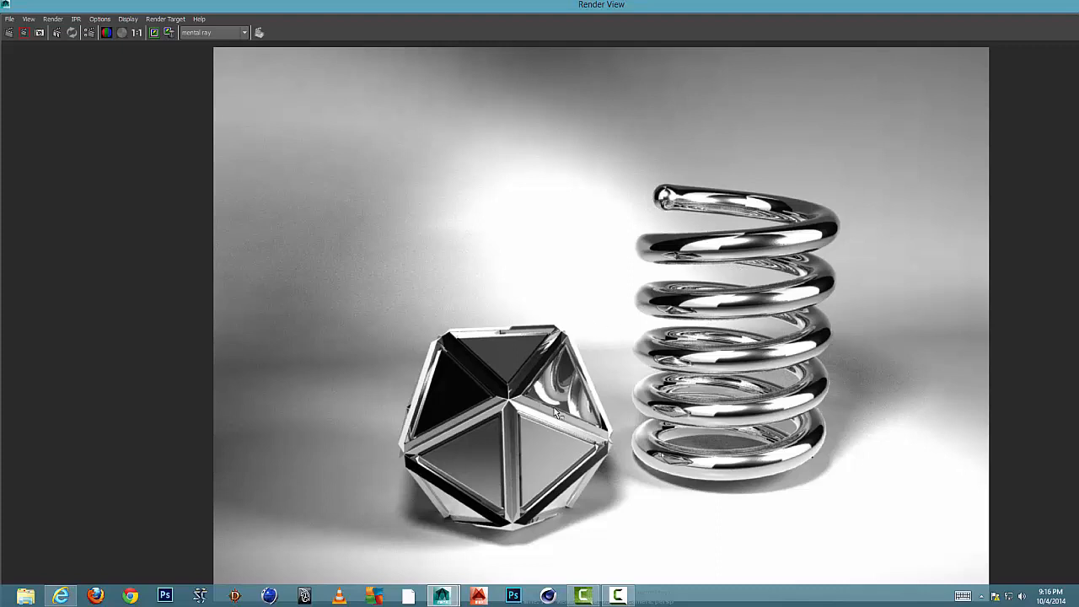
{"action": "mouse_move", "coordinate": [566, 391]}
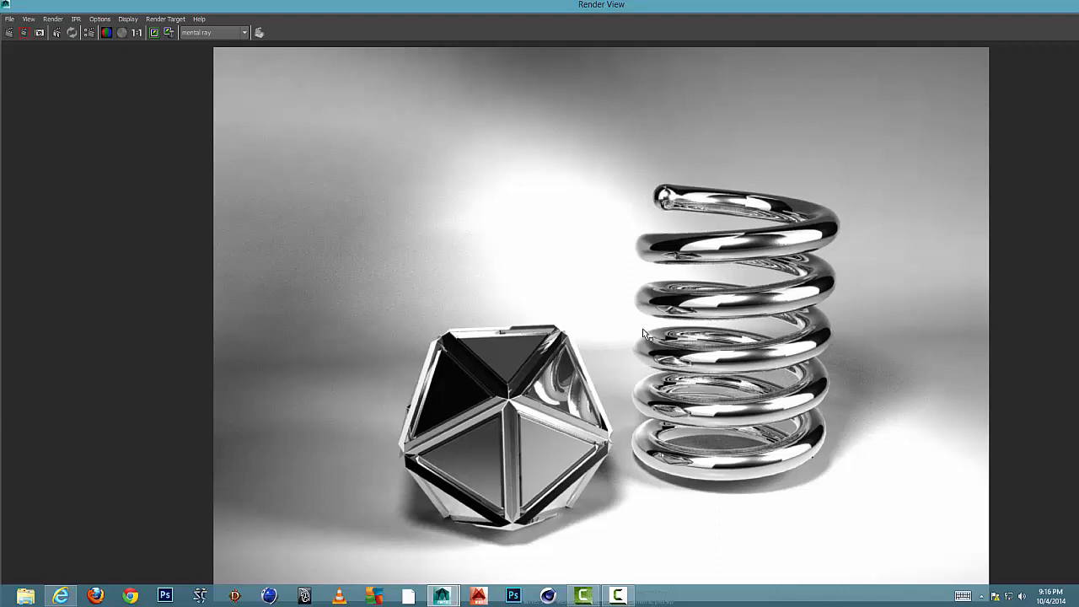
{"action": "mouse_move", "coordinate": [647, 317]}
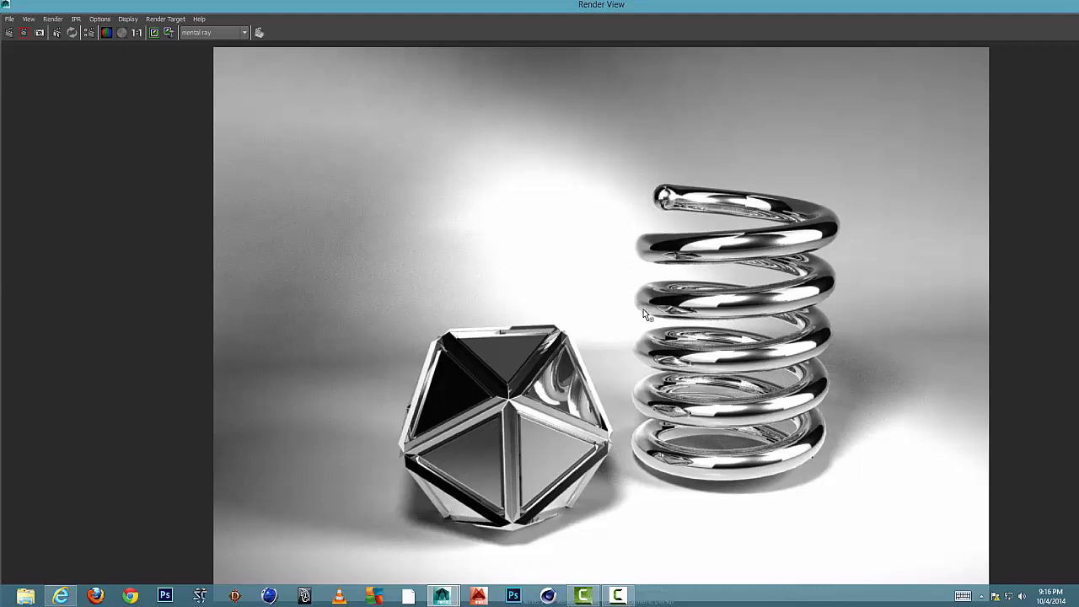